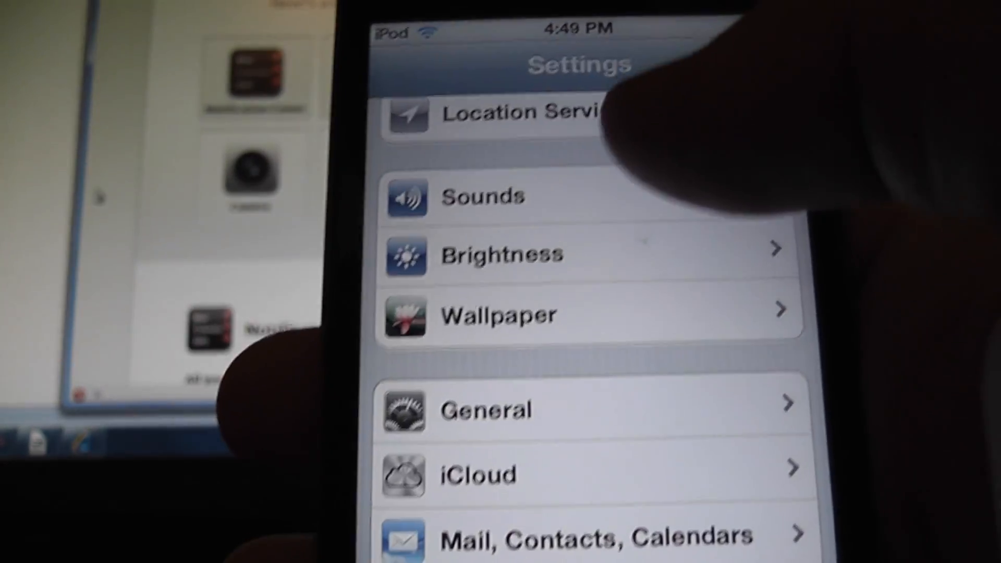
pyautogui.scroll(-3)
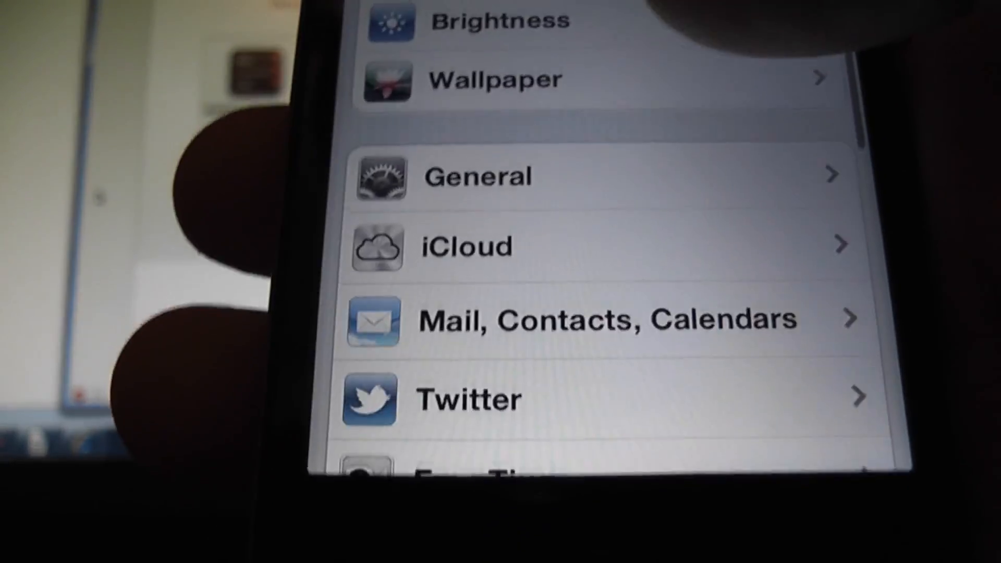
pyautogui.scroll(-3)
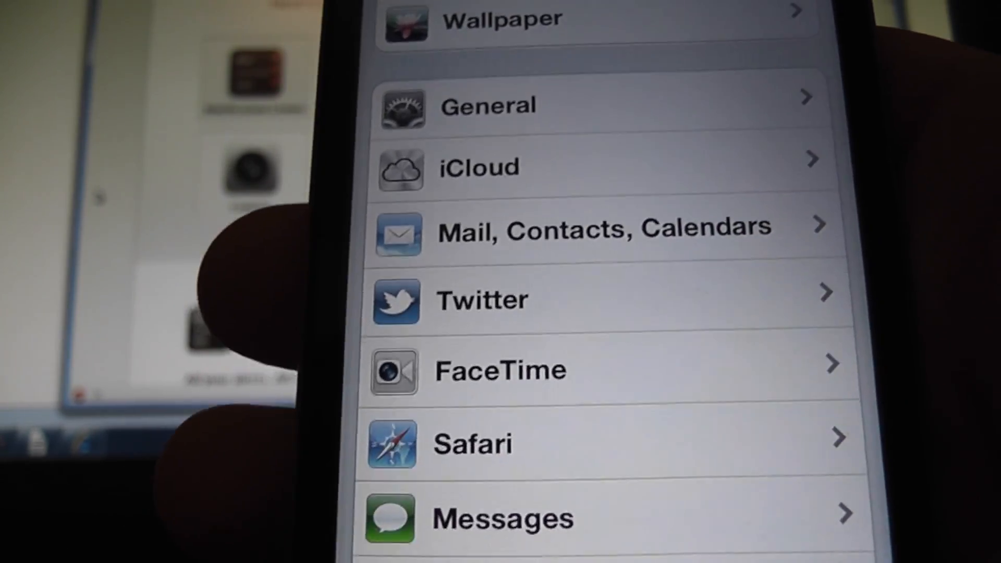
pyautogui.scroll(-3)
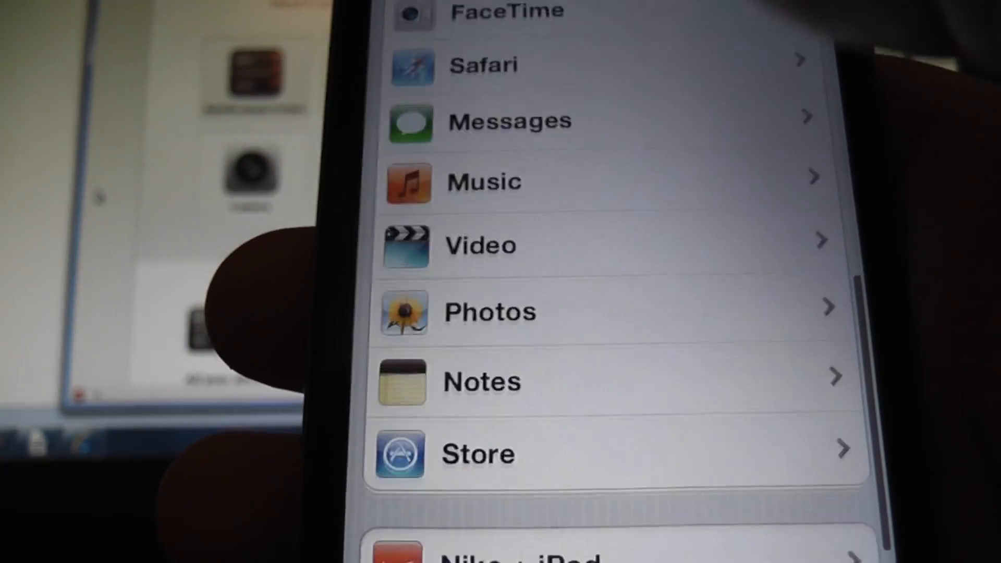
pyautogui.scroll(3)
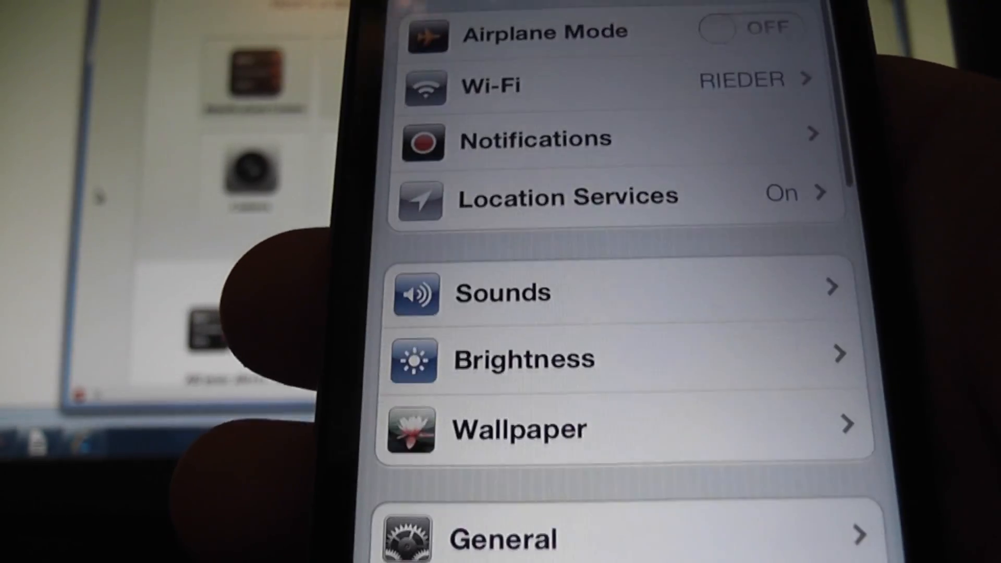